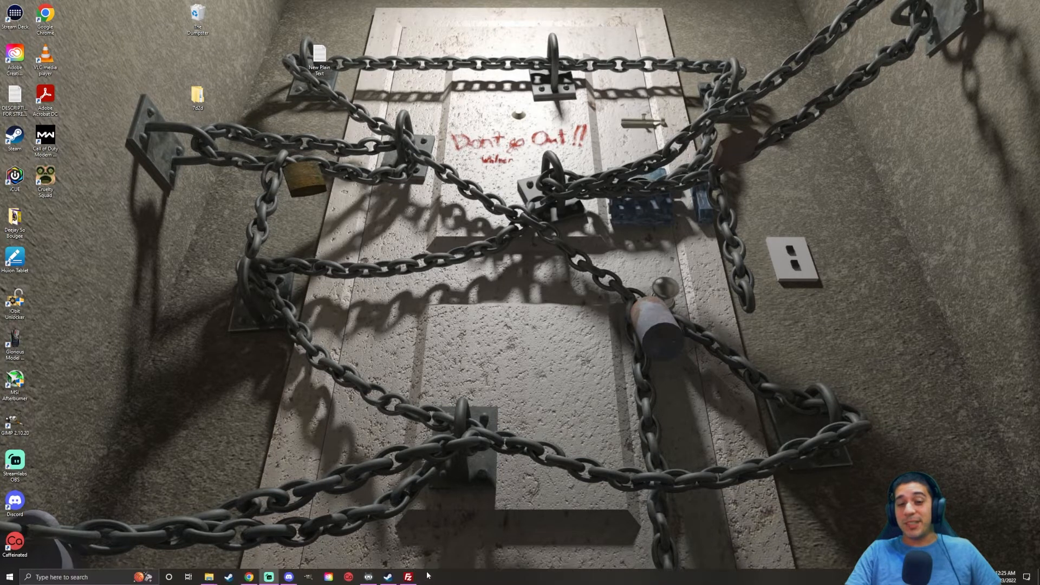
# Launch FileZilla from the taskbar showing the Warzone mod launcher local folder.
pyautogui.click(407, 577)
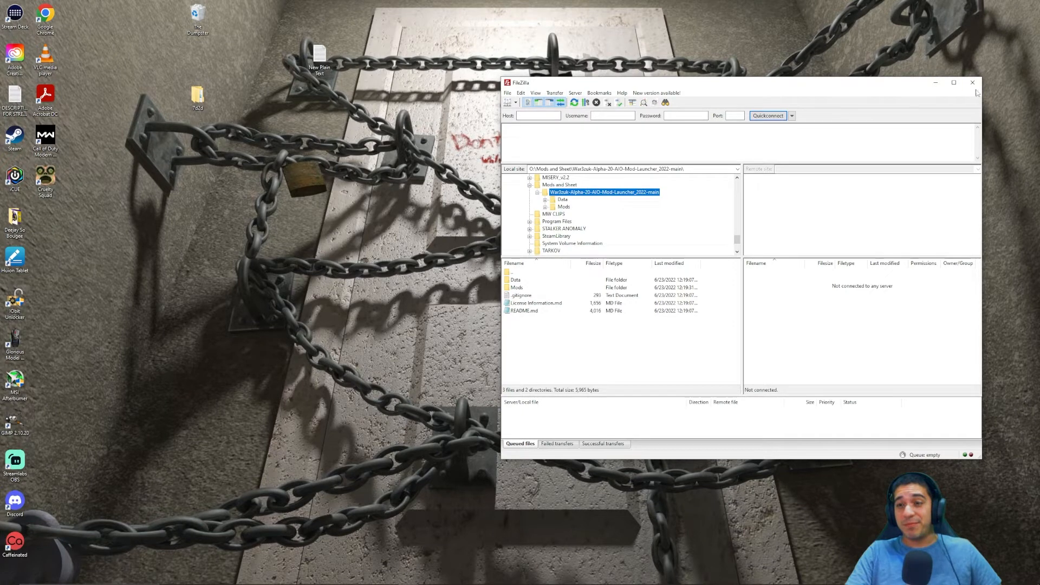
pyautogui.moveTo(936, 82)
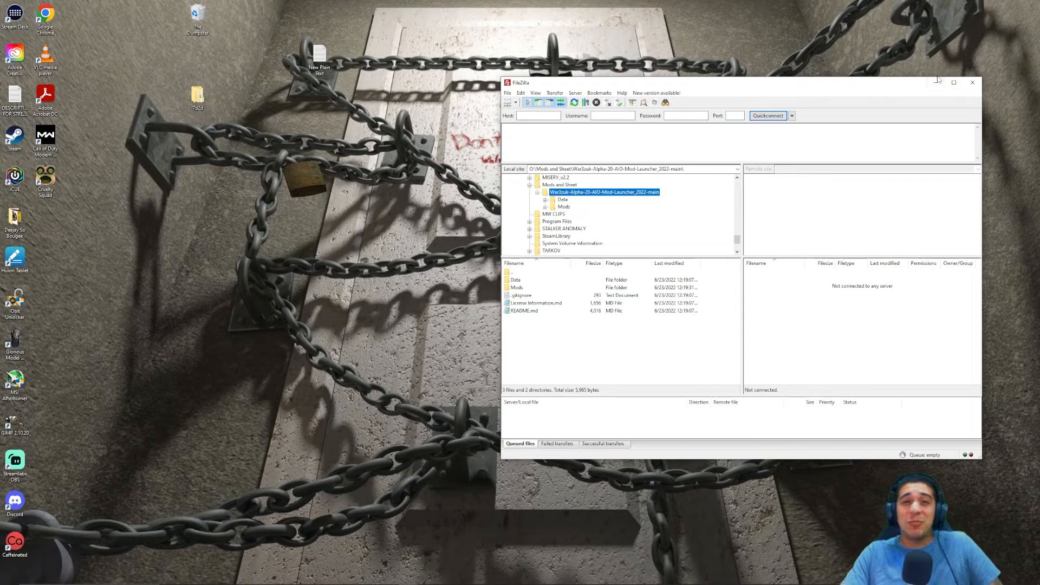
pyautogui.moveTo(905, 90)
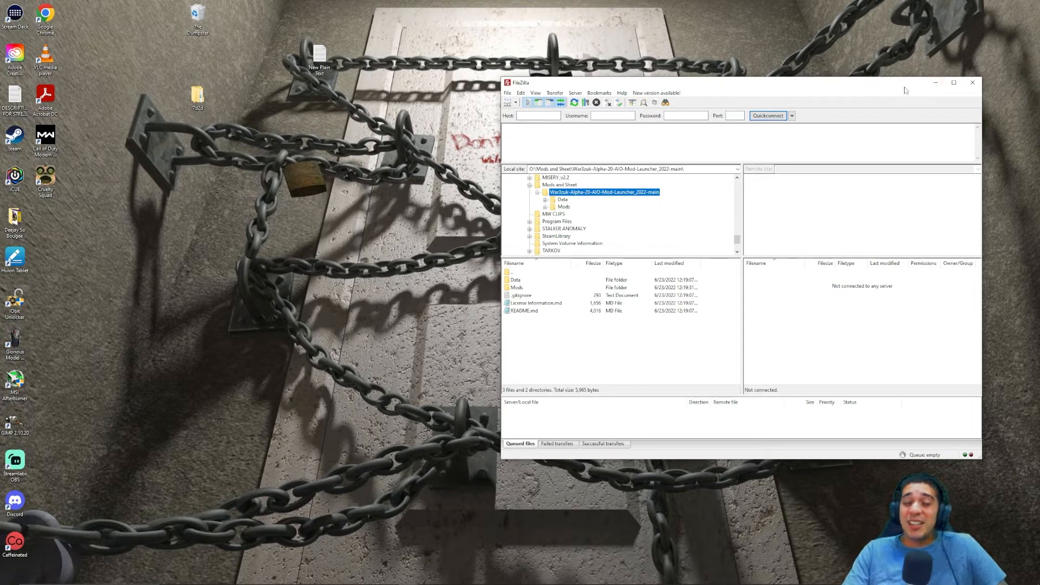
pyautogui.moveTo(917, 87)
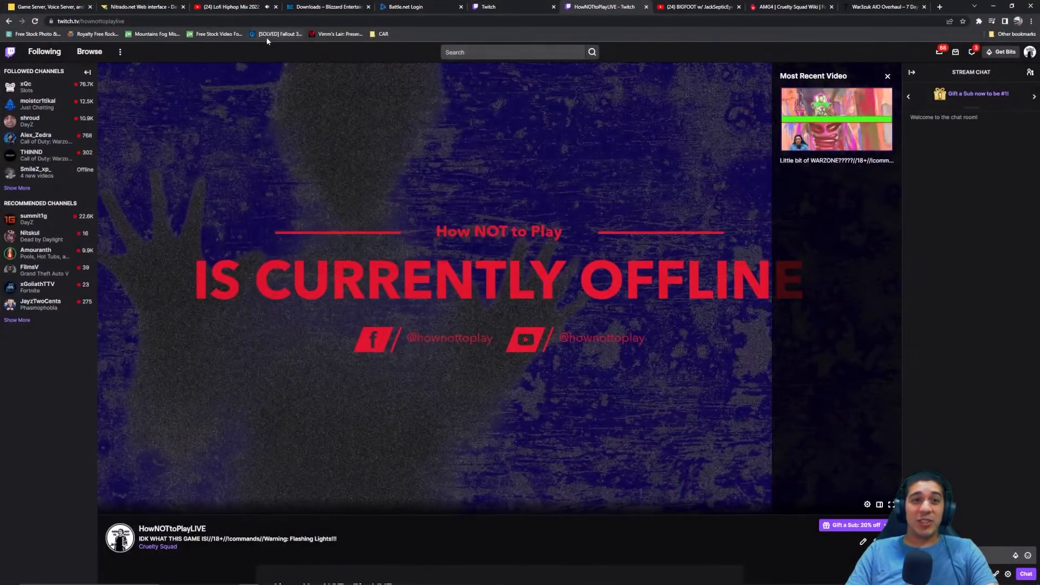
# Switch to the Nitrado web interface tab and choose File Browser under Tools.
pyautogui.click(139, 6)
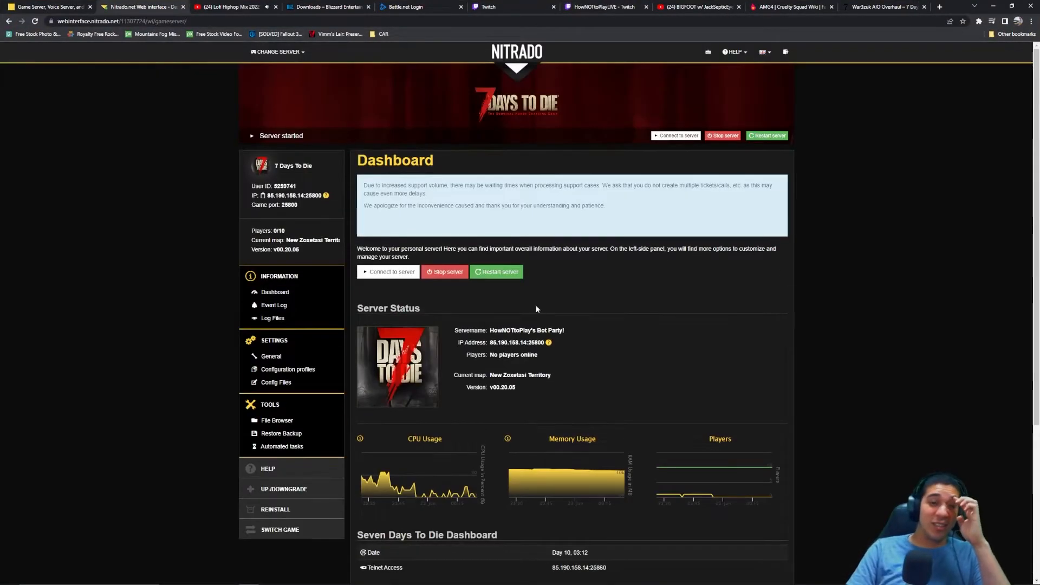
pyautogui.moveTo(183, 178)
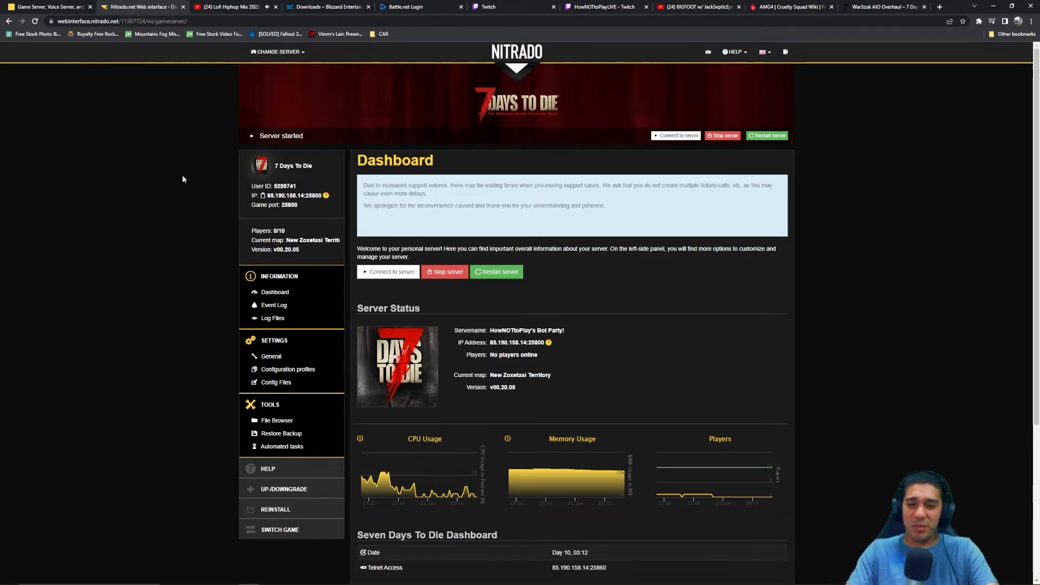
pyautogui.moveTo(103, 239)
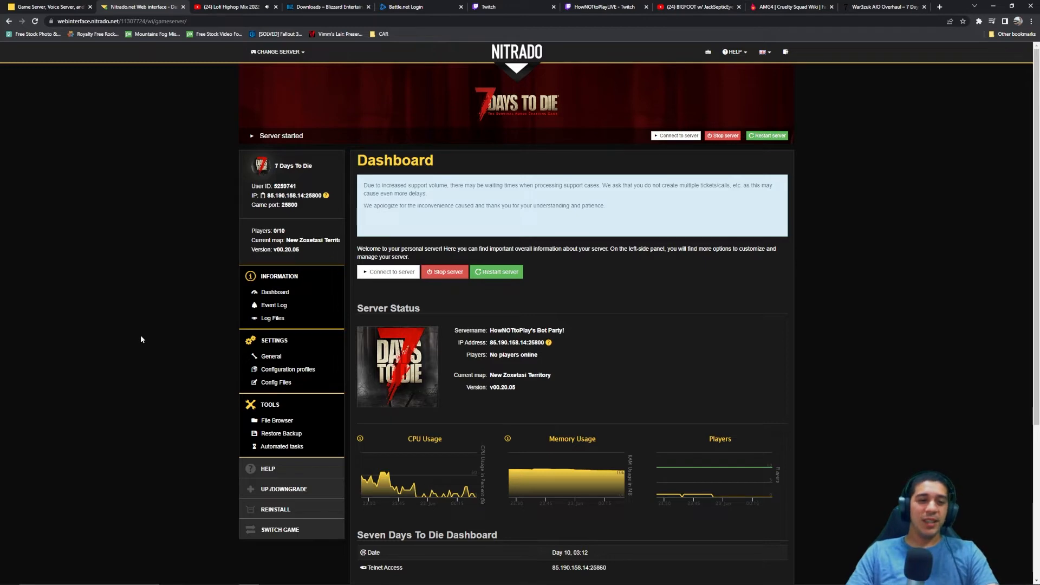
pyautogui.click(277, 420)
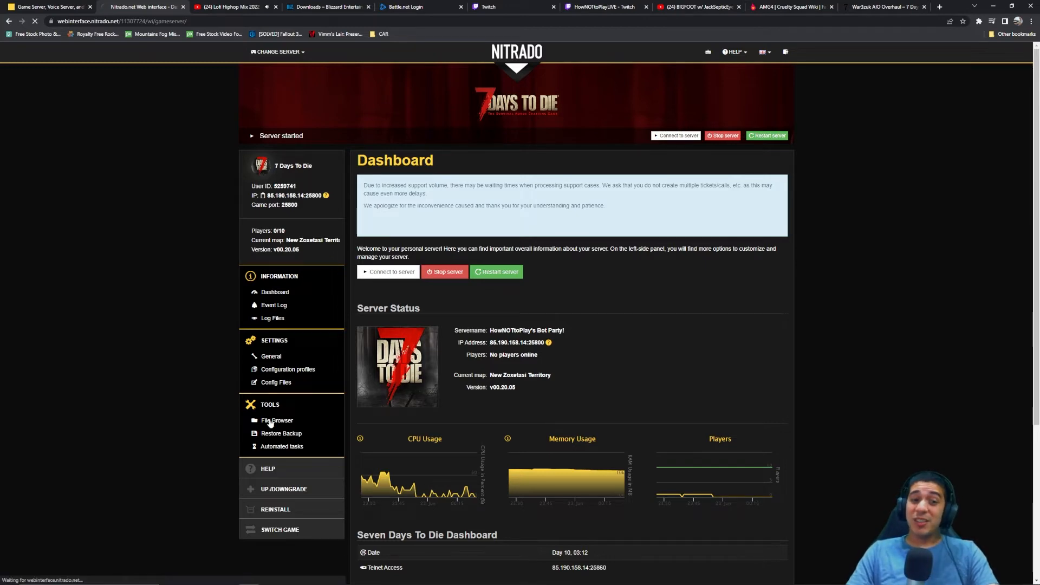
# Scroll through the 7daystodie folder listing with Data, Mods and serverconfig.xml.
pyautogui.click(277, 420)
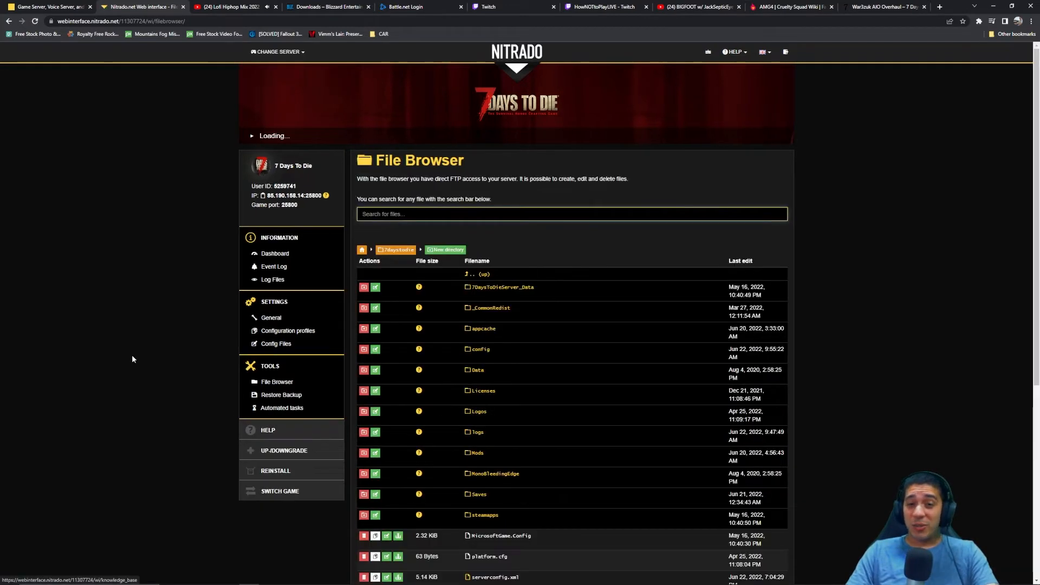
pyautogui.scroll(-3)
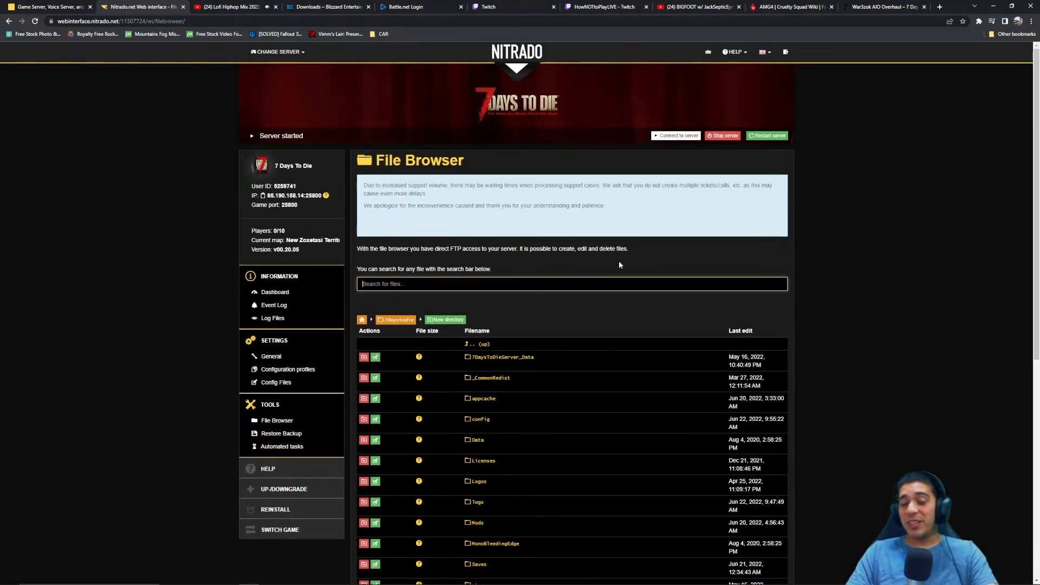
pyautogui.scroll(-3)
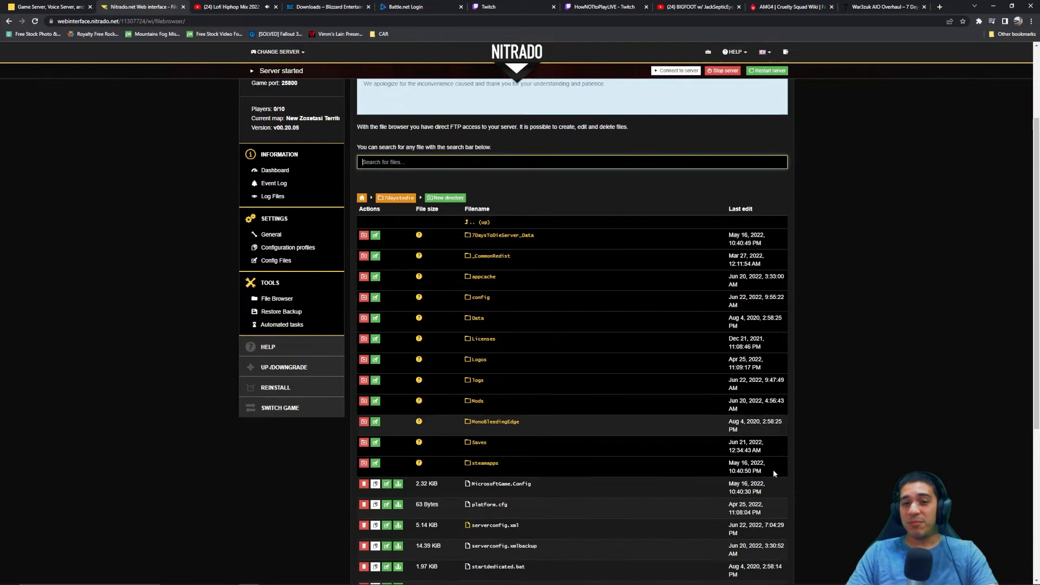
pyautogui.scroll(-3)
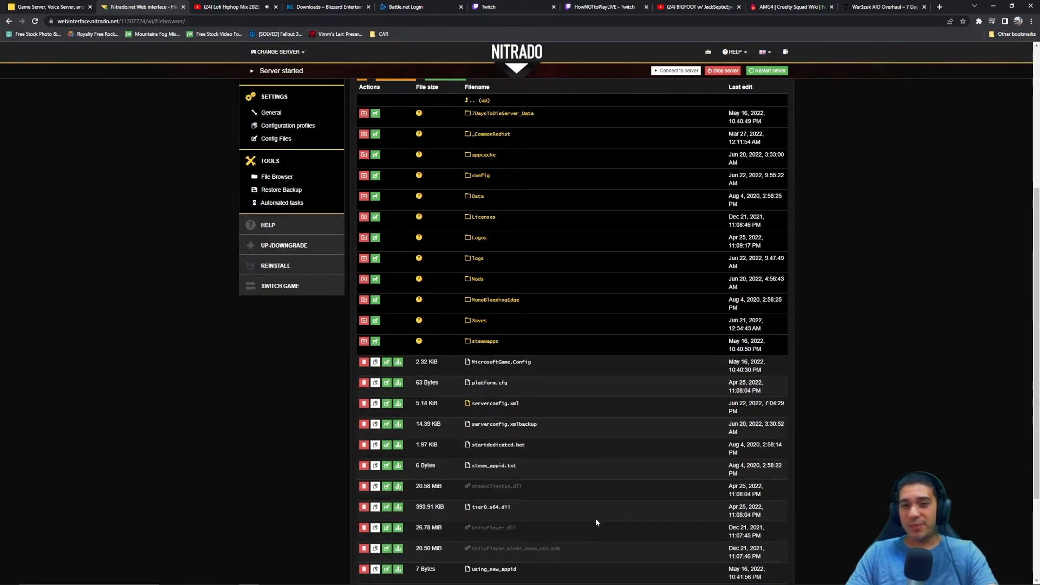
pyautogui.scroll(3)
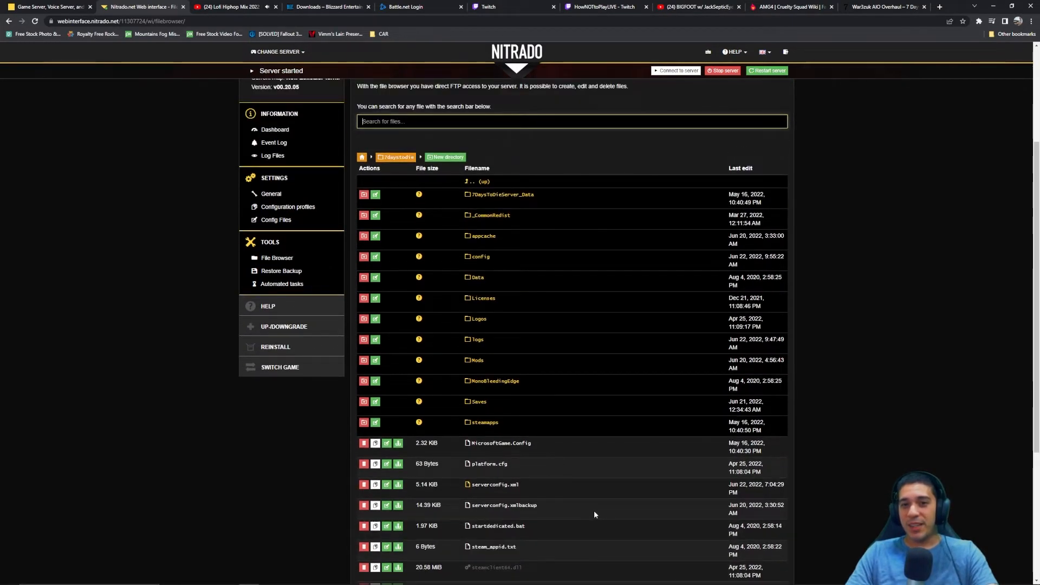
pyautogui.moveTo(476, 360)
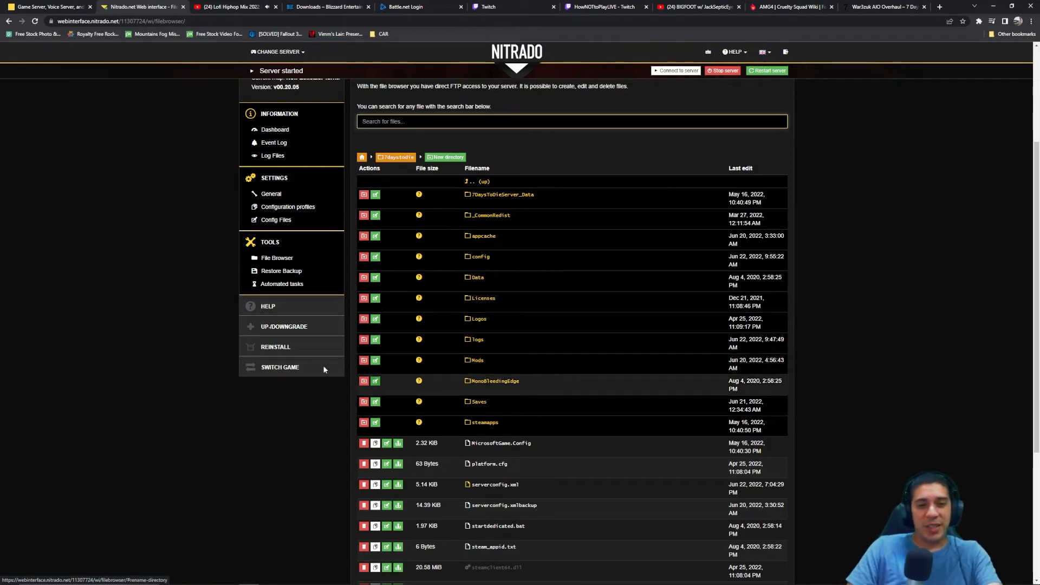
pyautogui.moveTo(573, 462)
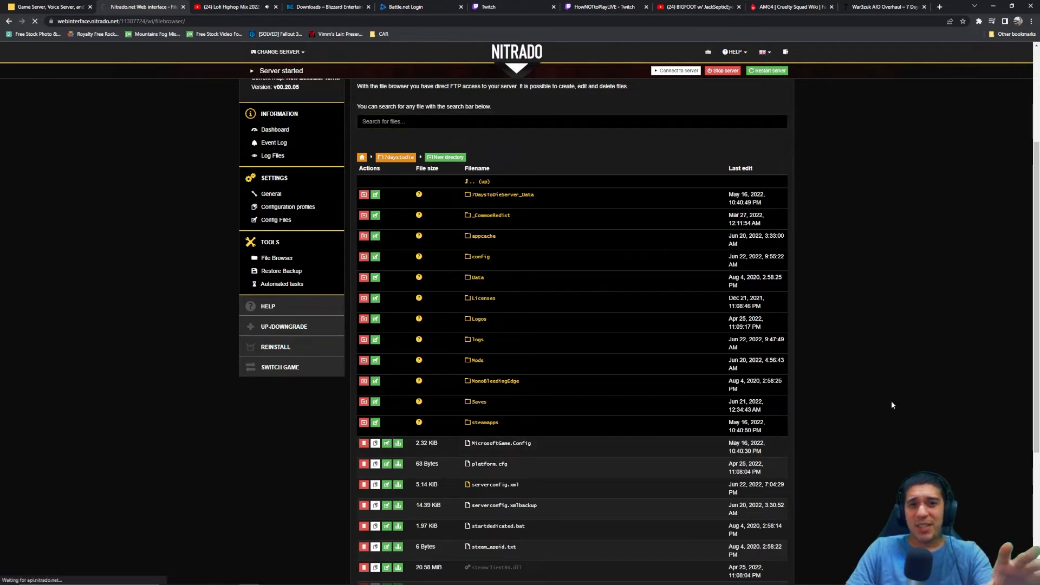
# Return to the server Dashboard and scroll down to the FTP Credentials panel.
pyautogui.click(275, 129)
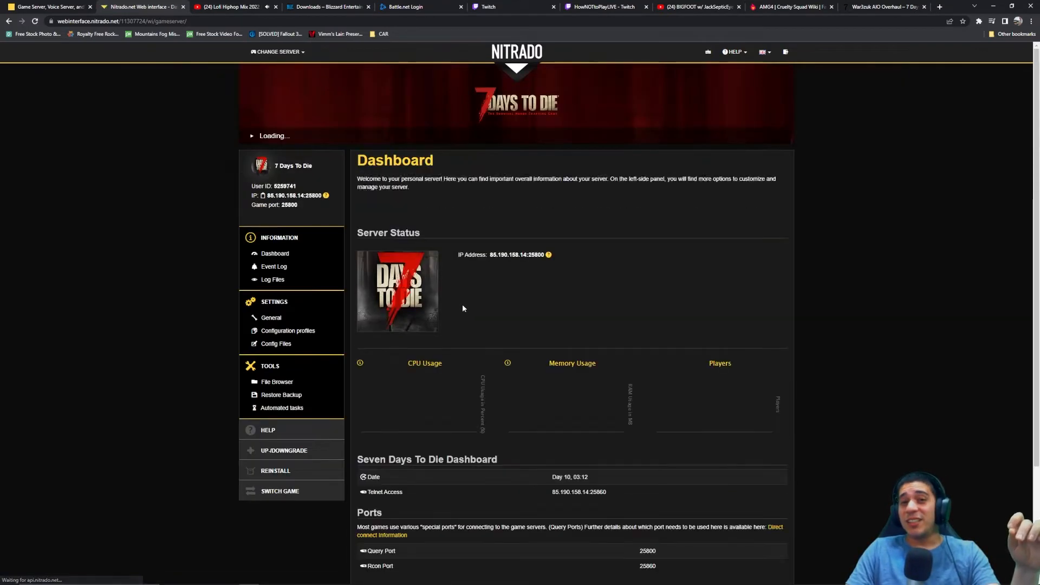
pyautogui.scroll(-3)
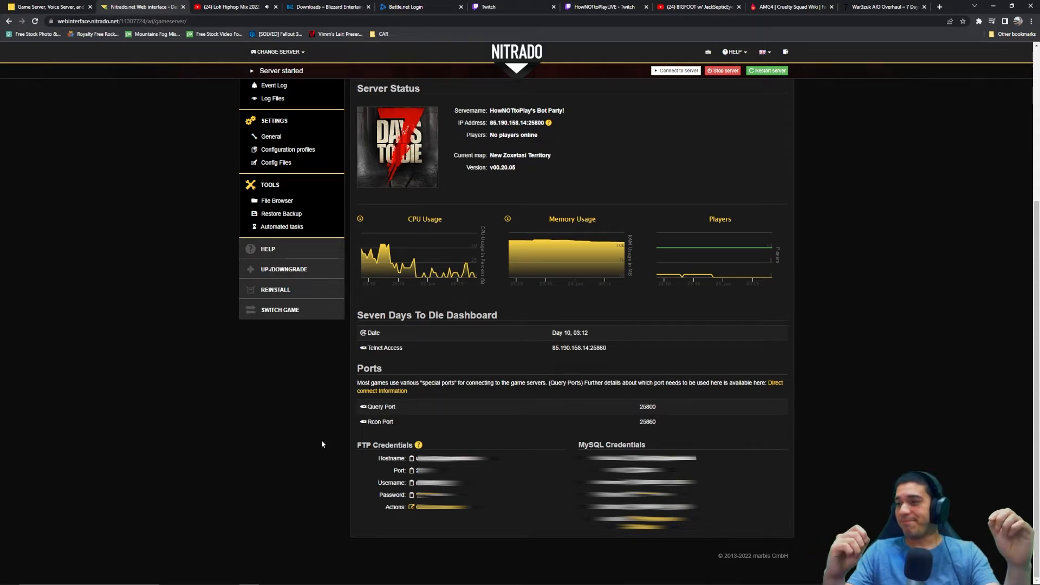
pyautogui.doubleClick(611, 444)
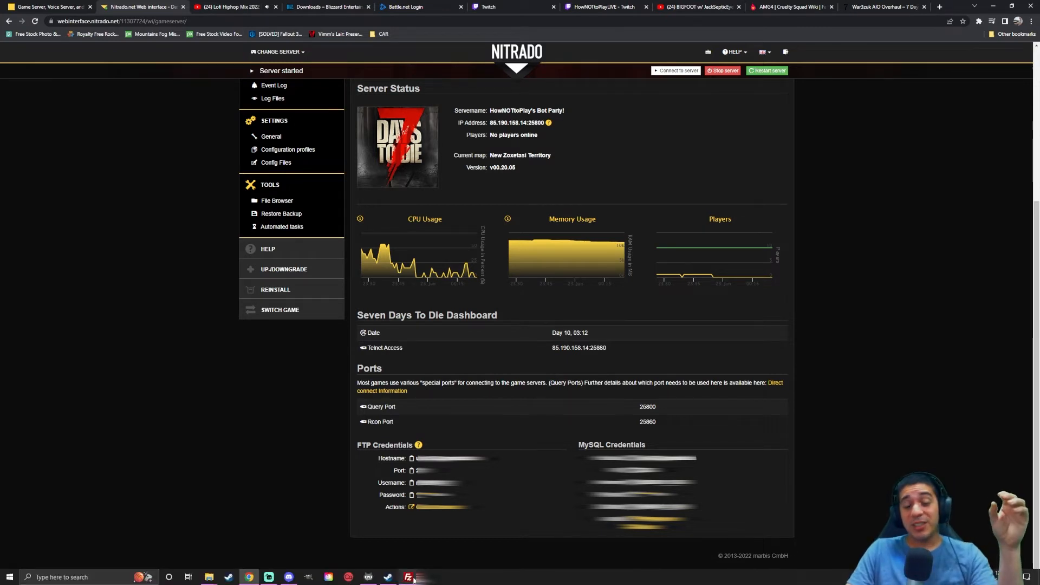
# Enter the Nitrado host, username, password and port 21, then Quickconnect.
pyautogui.click(408, 577)
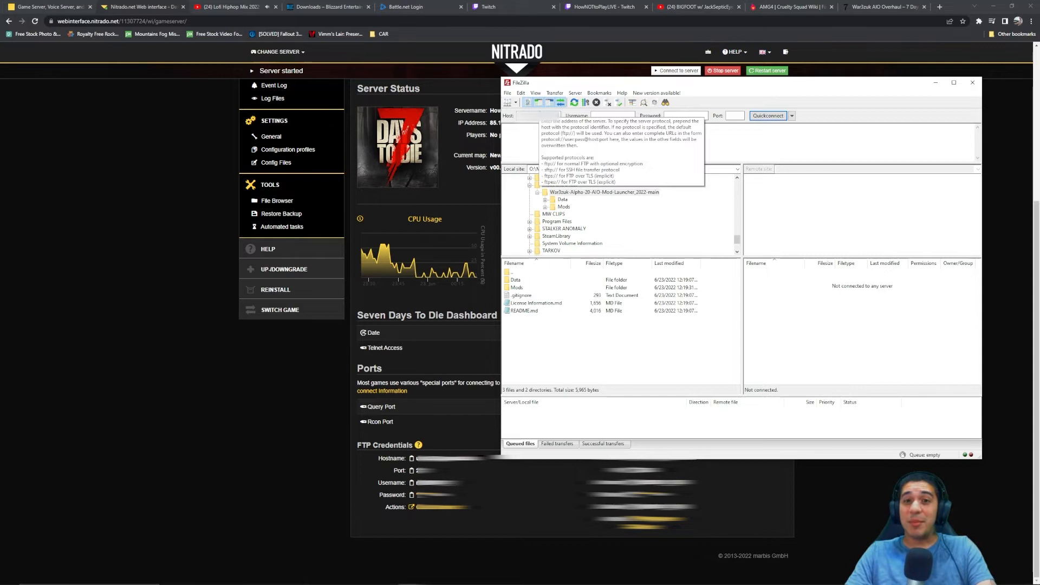
pyautogui.click(972, 82)
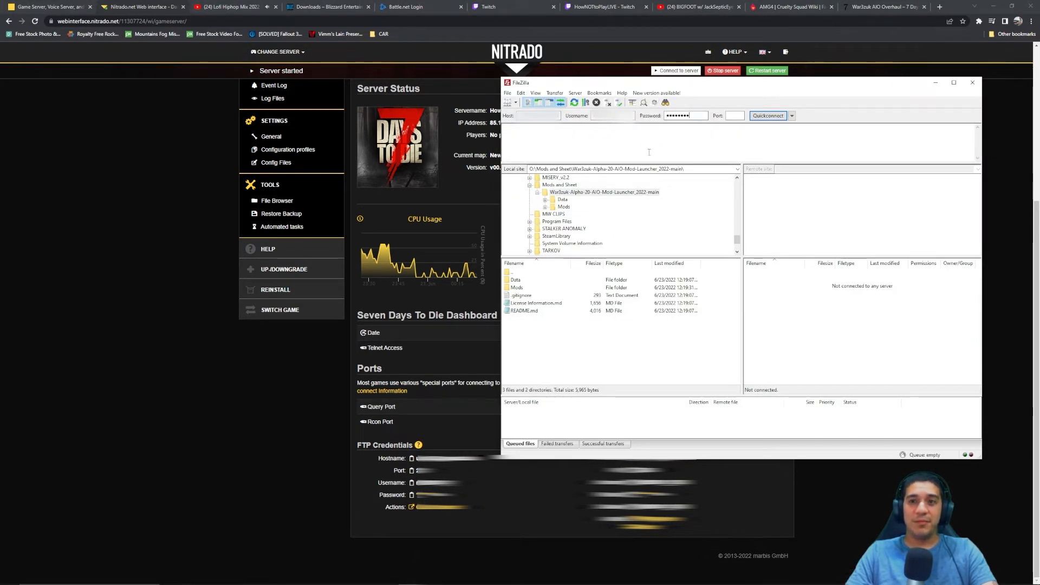
pyautogui.click(735, 115)
pyautogui.write('21')
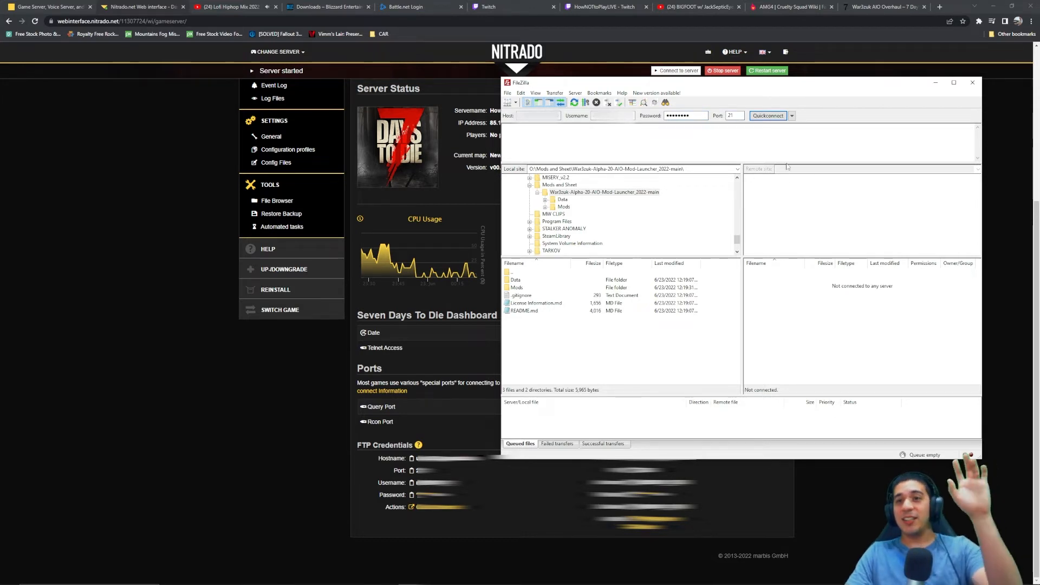
pyautogui.click(768, 115)
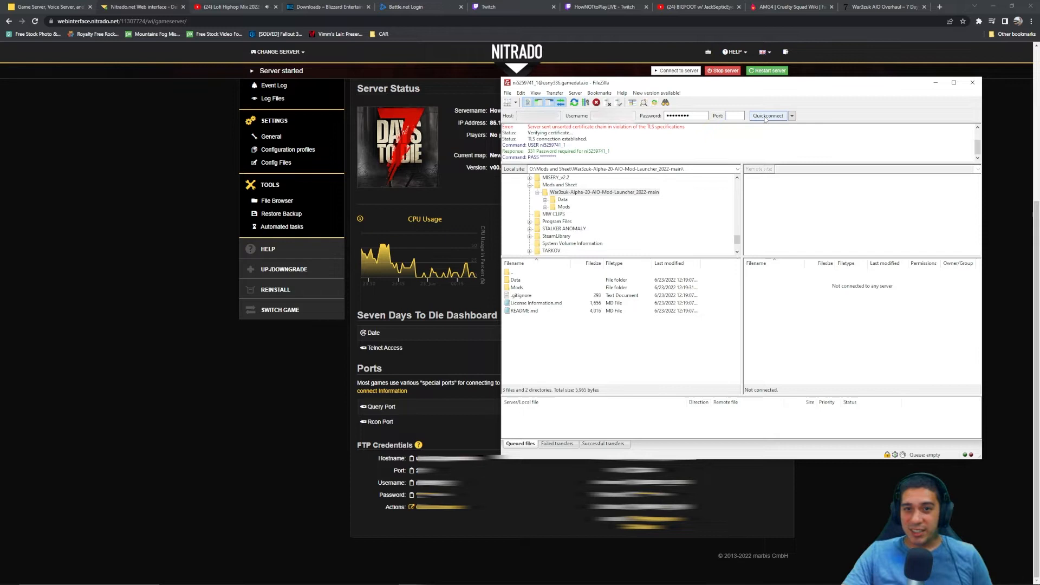
# With the remote 7daystodie folder listed, bring up File Explorer on the Mods and Sheet folder.
pyautogui.click(768, 115)
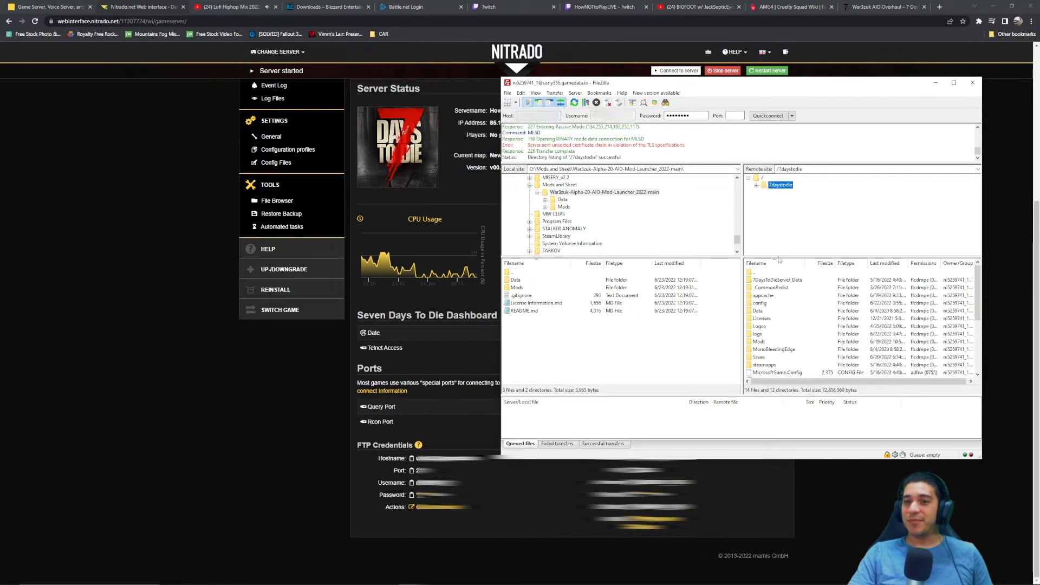
pyautogui.moveTo(805, 354)
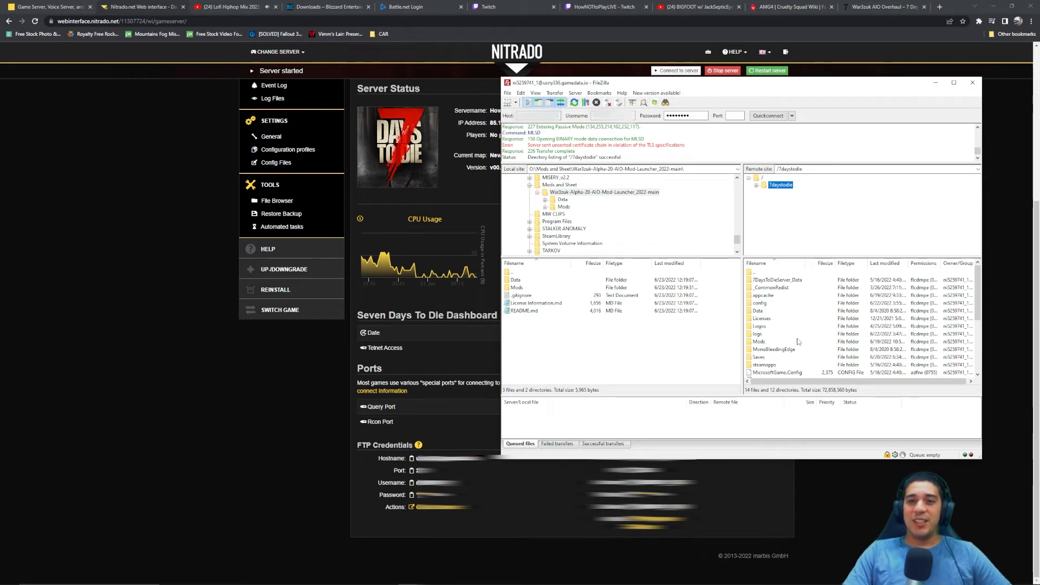
pyautogui.moveTo(650, 220)
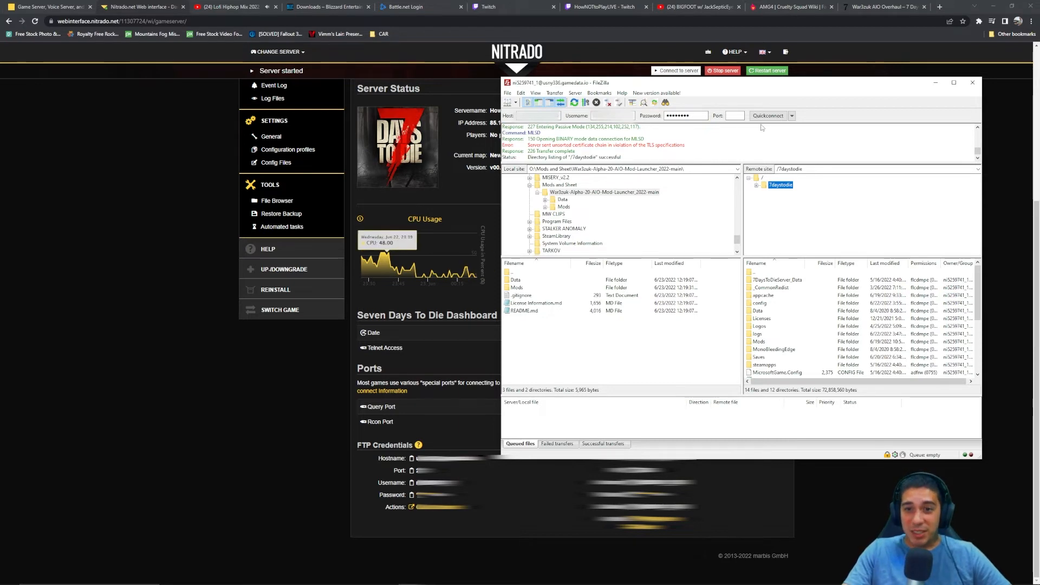
pyautogui.moveTo(640, 216)
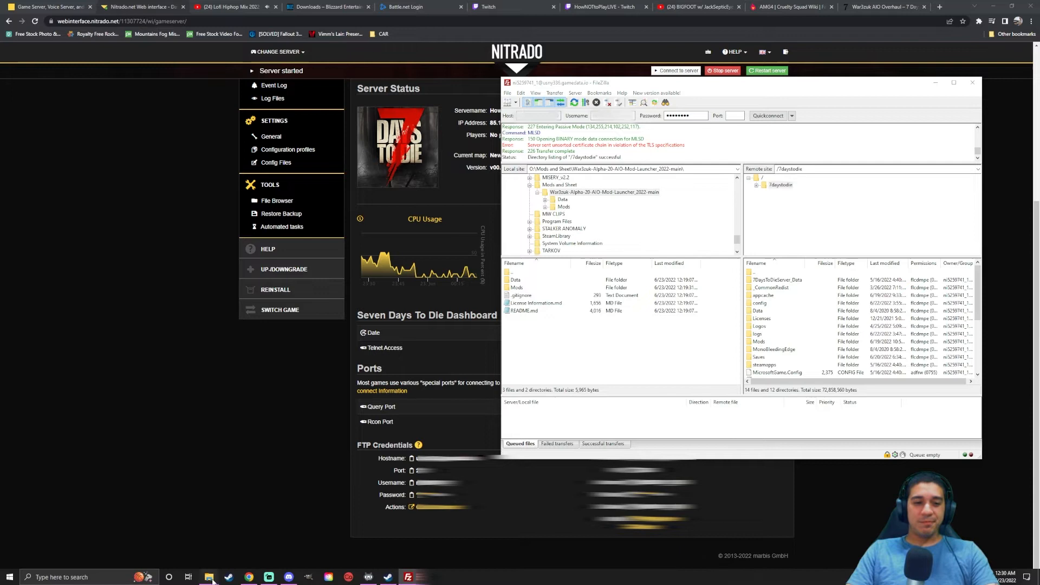
pyautogui.click(209, 576)
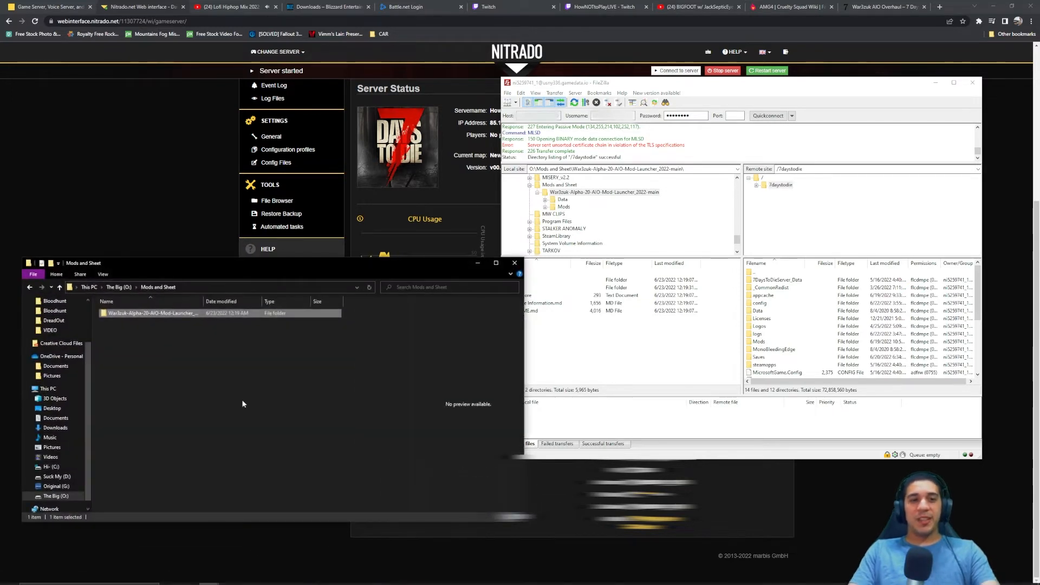
pyautogui.moveTo(190, 357)
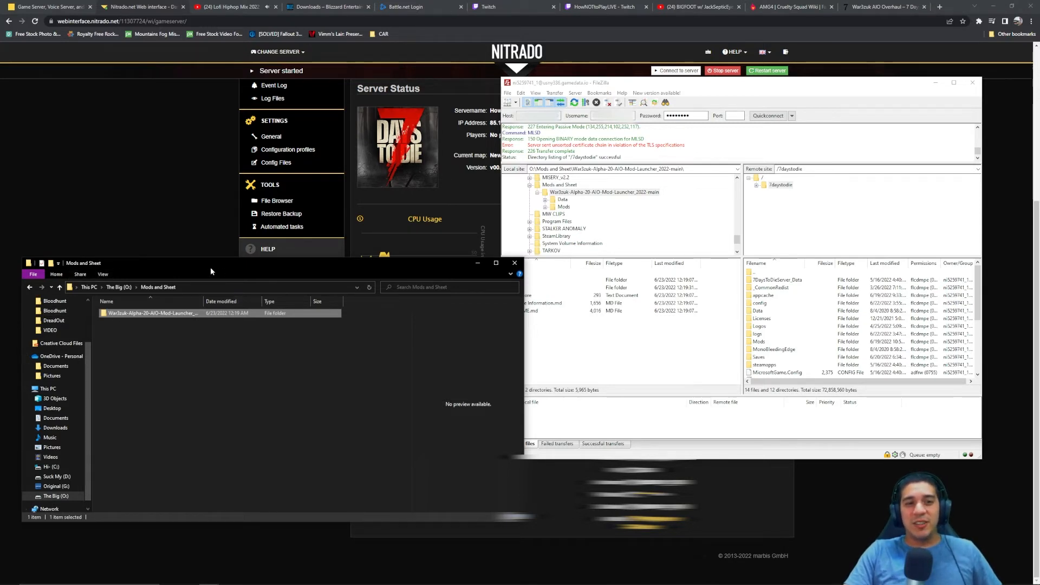
pyautogui.moveTo(159, 313)
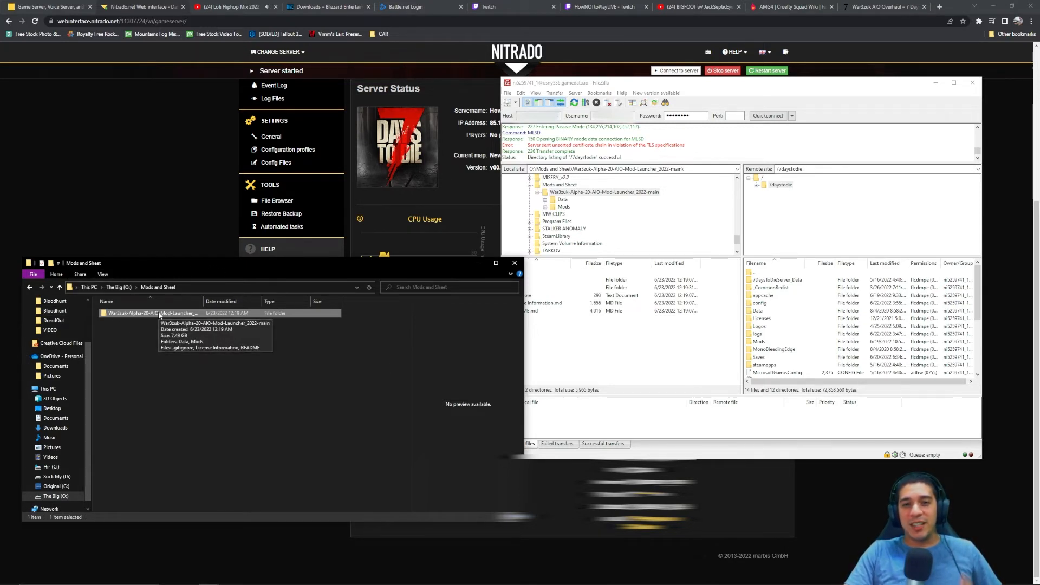
# Open the War3zuk-Alpha-20-AIO-Mod-Launcher_2022-main folder revealing Data and Mods.
pyautogui.doubleClick(175, 313)
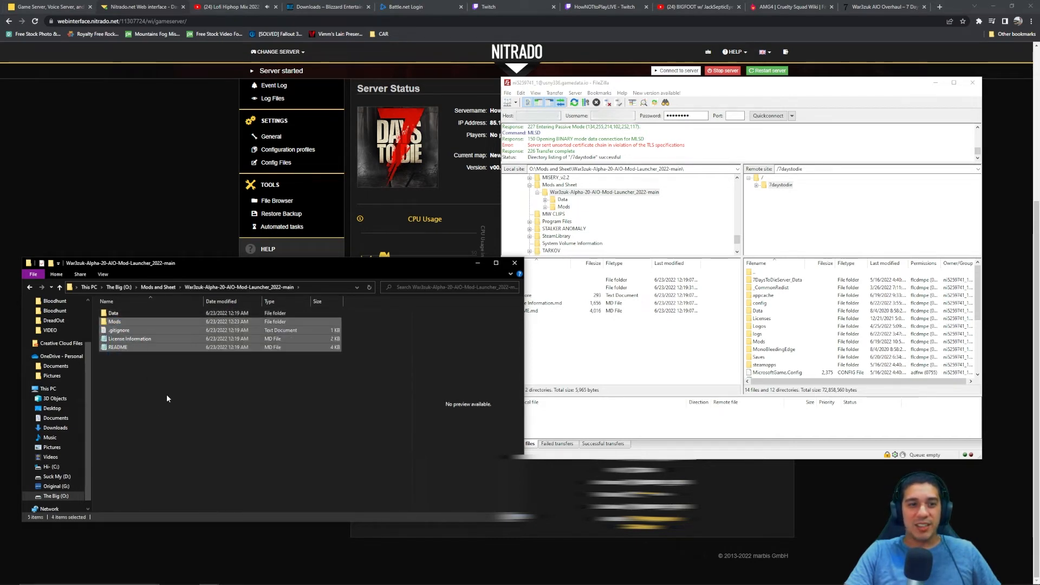
pyautogui.click(114, 322)
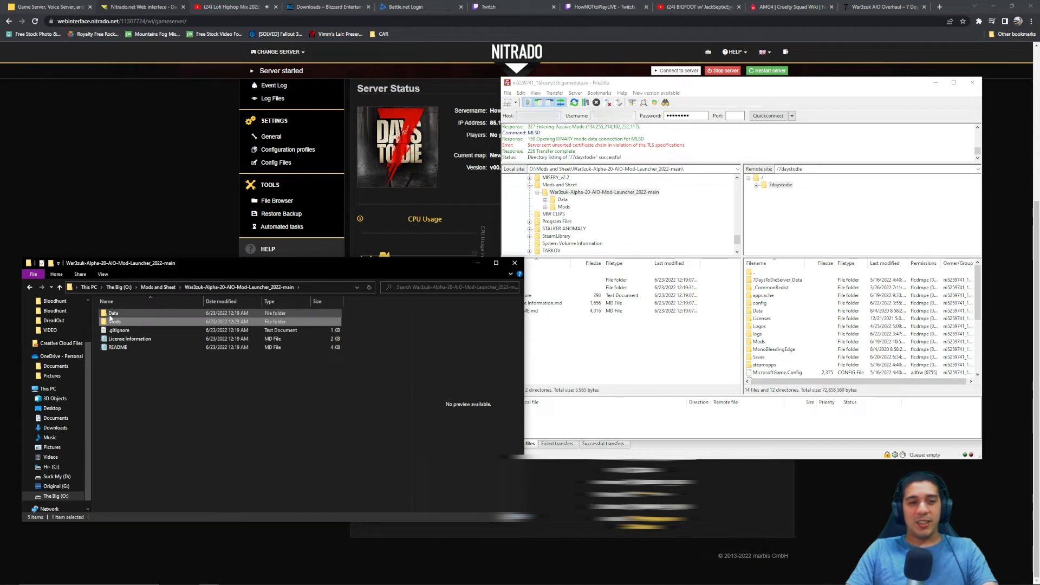
# Point out the Data and Mods folders, then bring FileZilla back to the front.
pyautogui.click(114, 313)
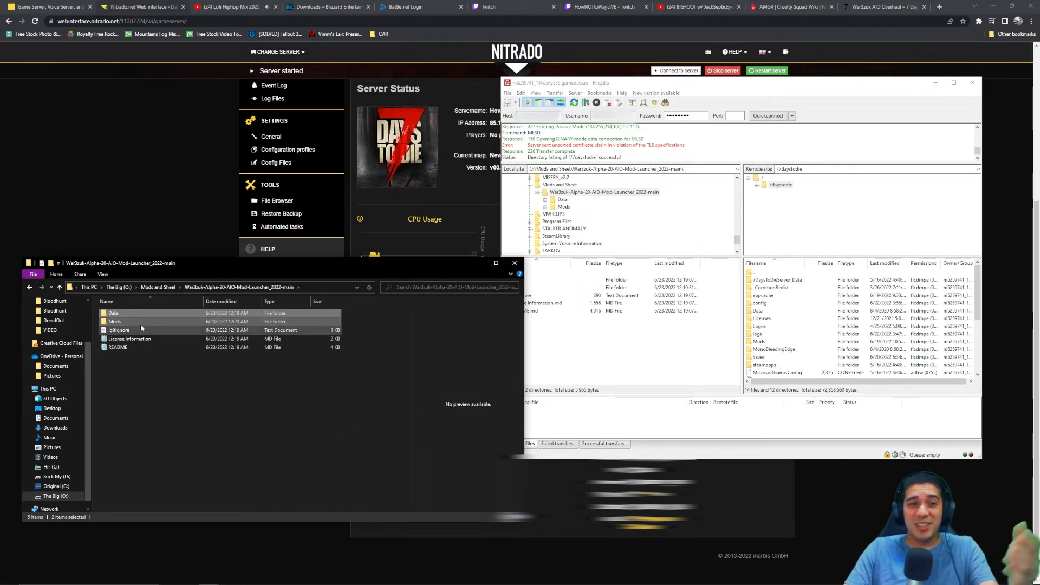
pyautogui.click(759, 334)
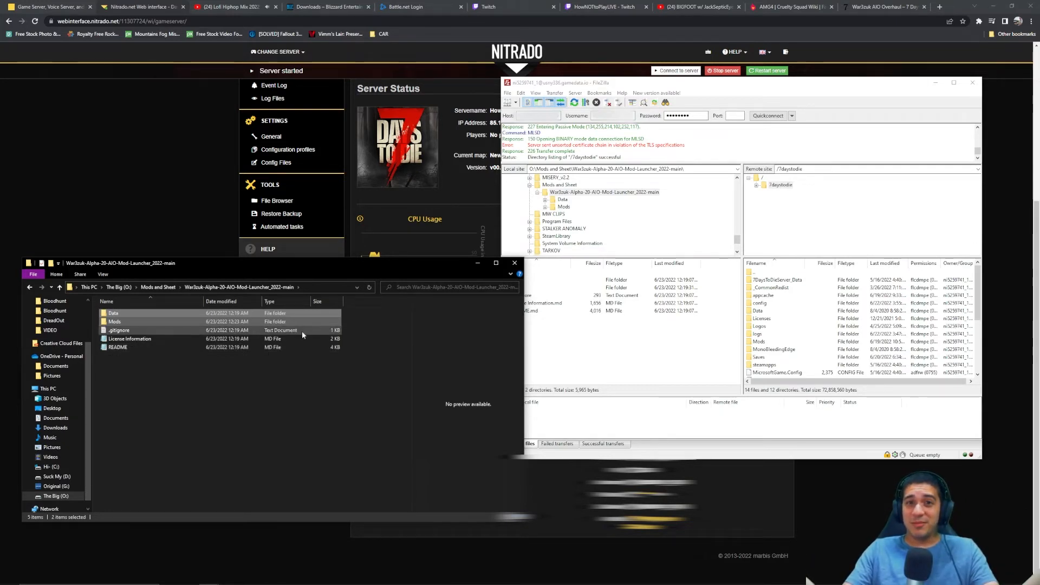
pyautogui.click(780, 184)
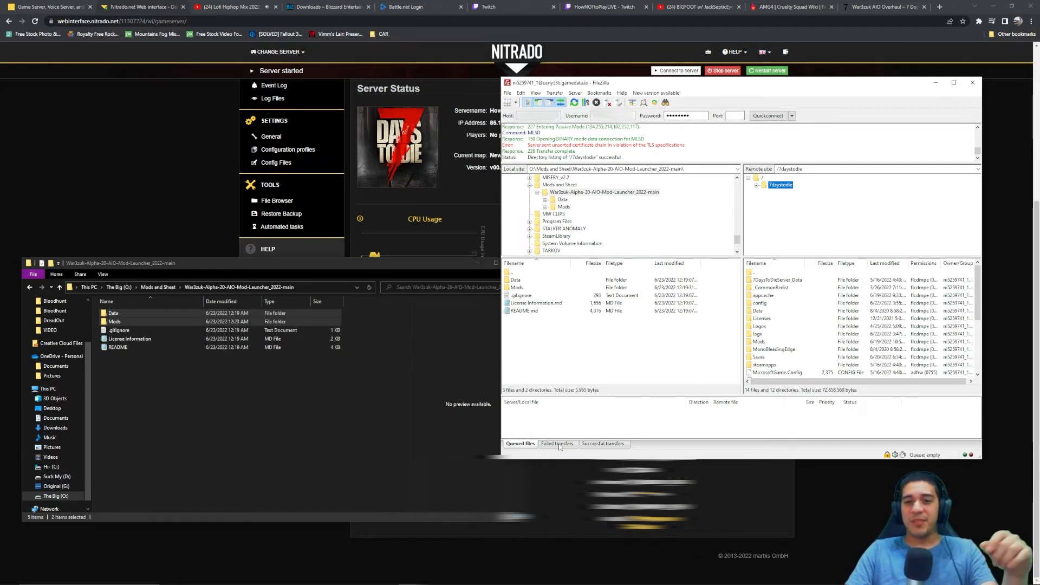
# Show FileZilla's Failed transfers list, currently empty.
pyautogui.click(556, 443)
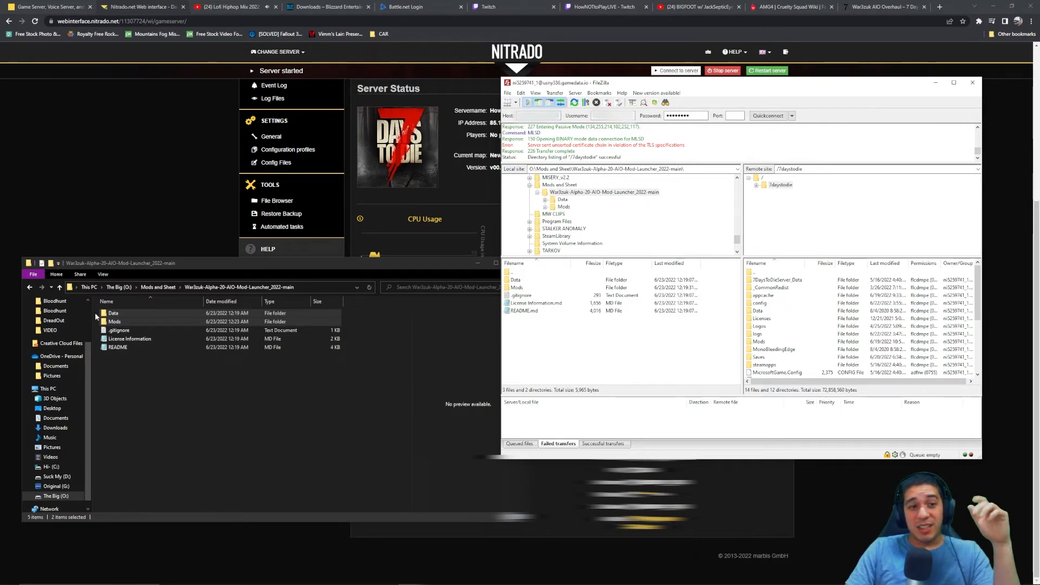
# Select both the Data and Mods folders in File Explorer for upload.
pyautogui.click(114, 322)
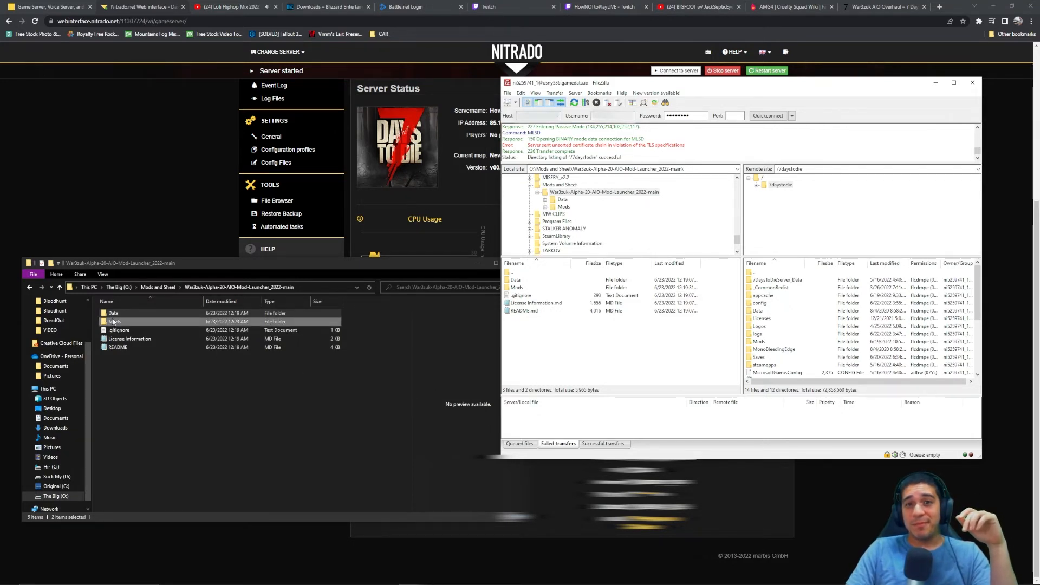
pyautogui.click(113, 313)
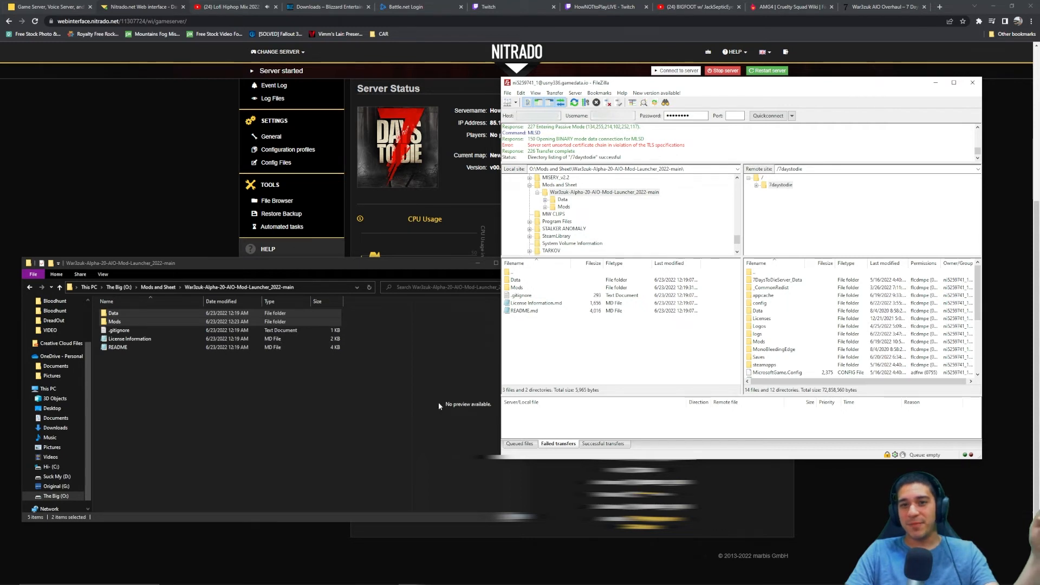
pyautogui.moveTo(438, 408)
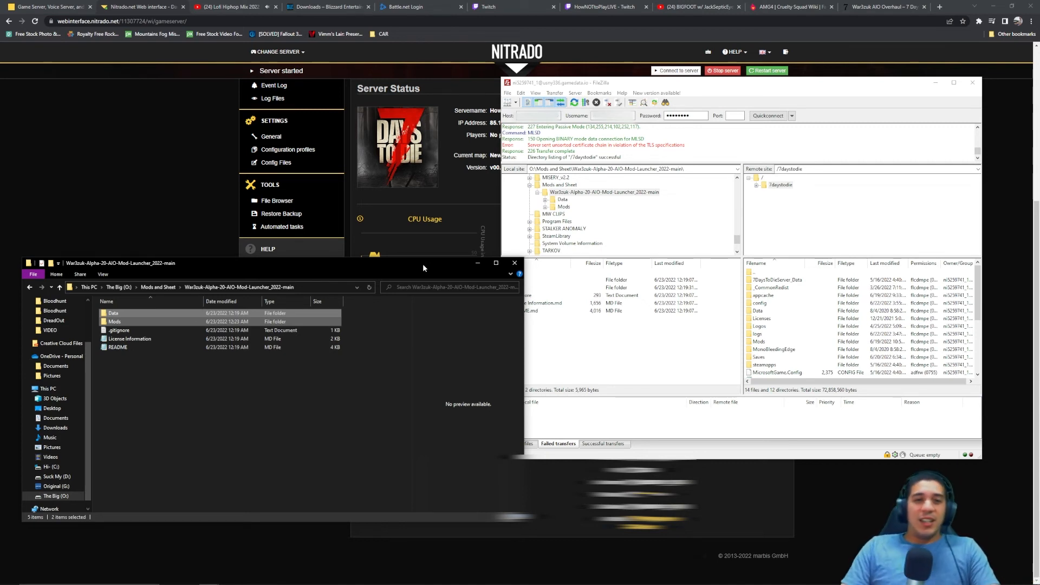
pyautogui.moveTo(217, 205)
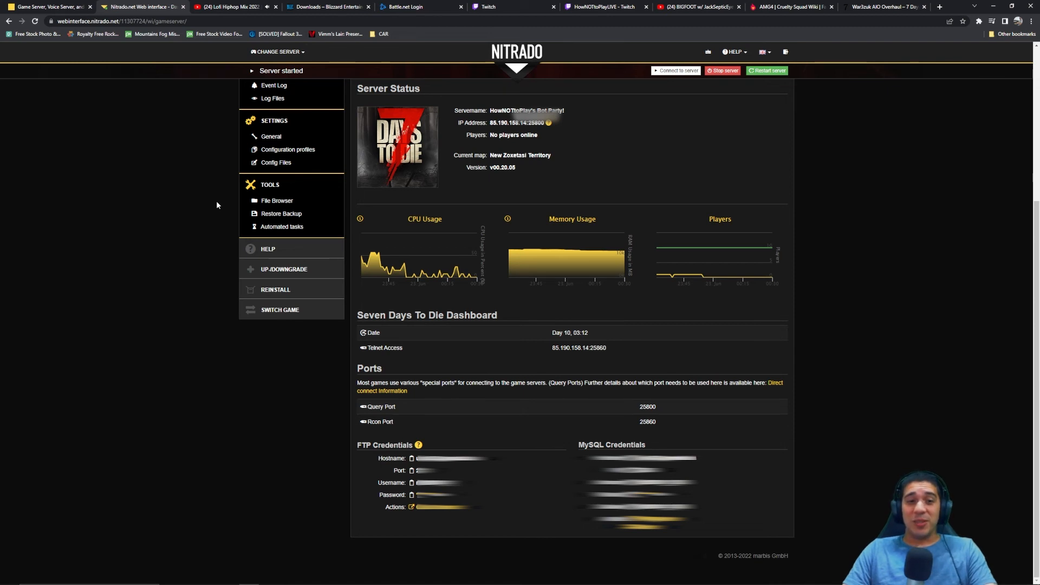
# Scroll the Nitrado server page back up to the Dashboard header and welcome notice.
pyautogui.scroll(3)
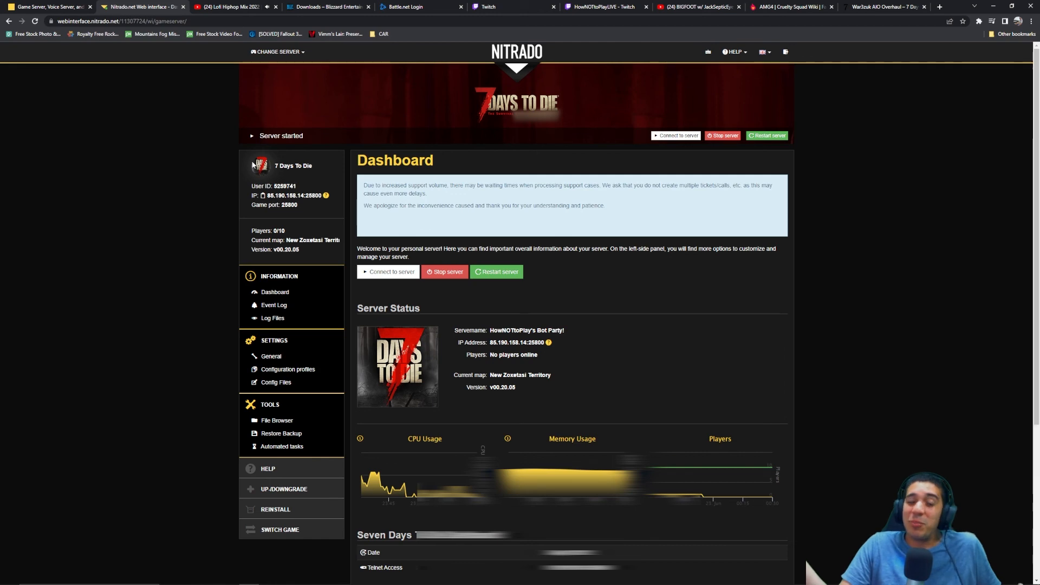
pyautogui.moveTo(236, 137)
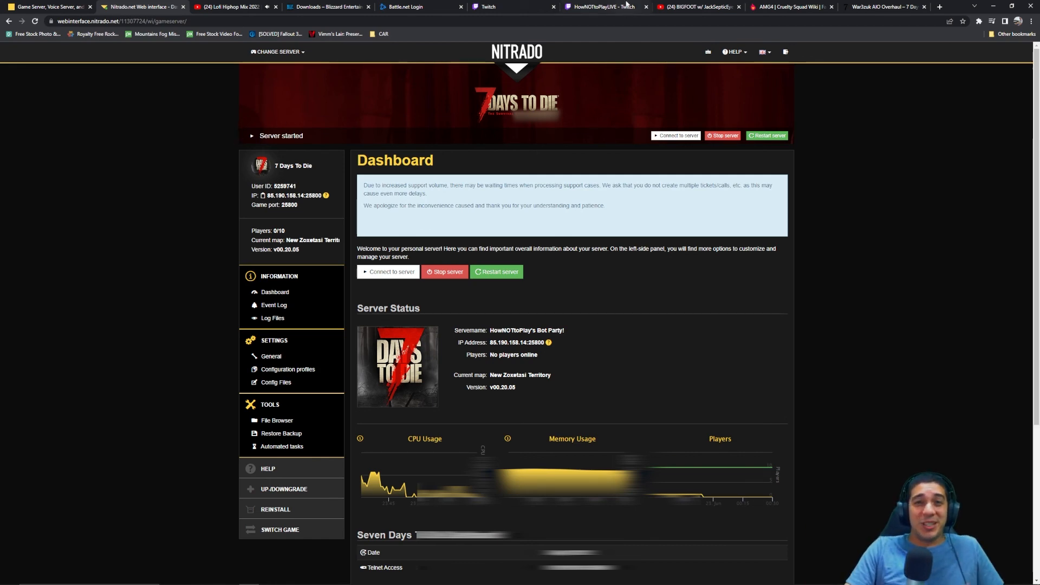
pyautogui.click(602, 7)
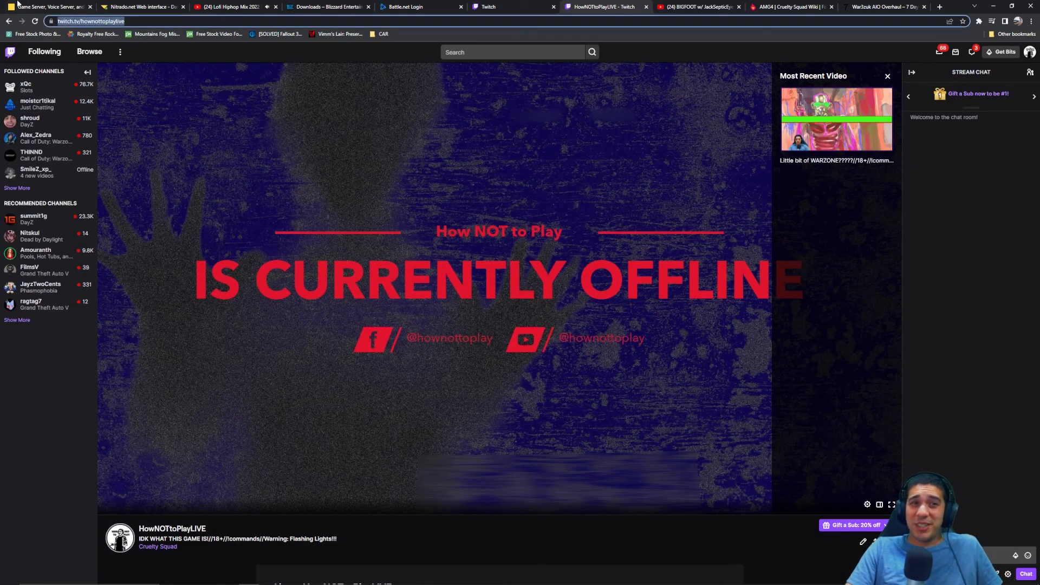
pyautogui.moveTo(469, 345)
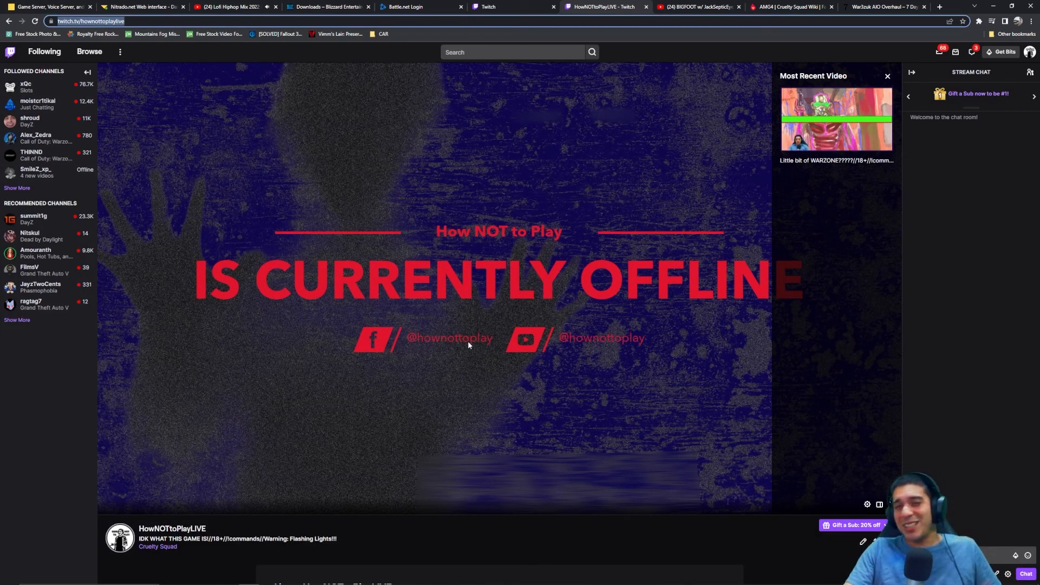
pyautogui.moveTo(490, 340)
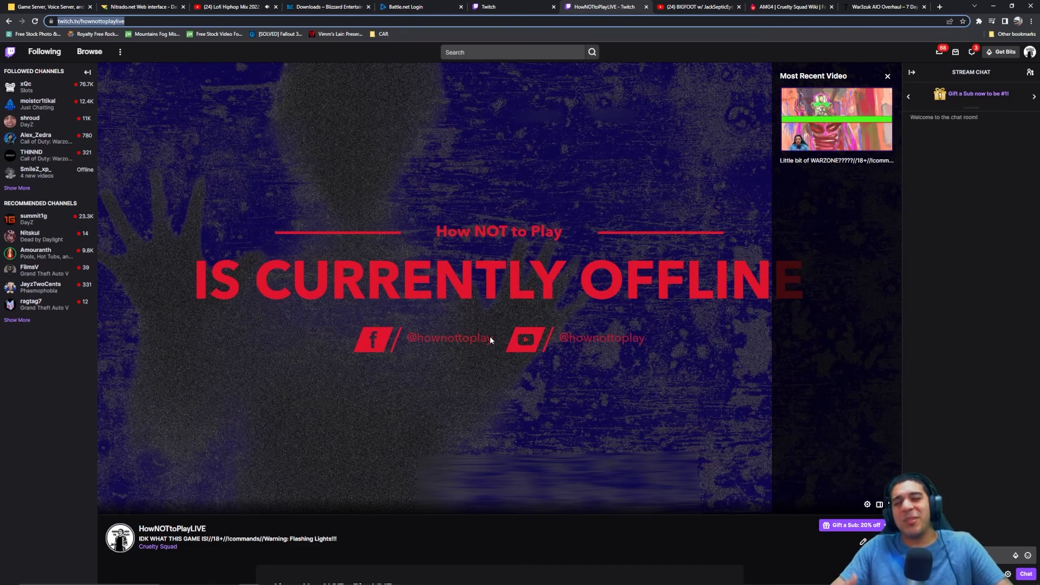
pyautogui.moveTo(487, 6)
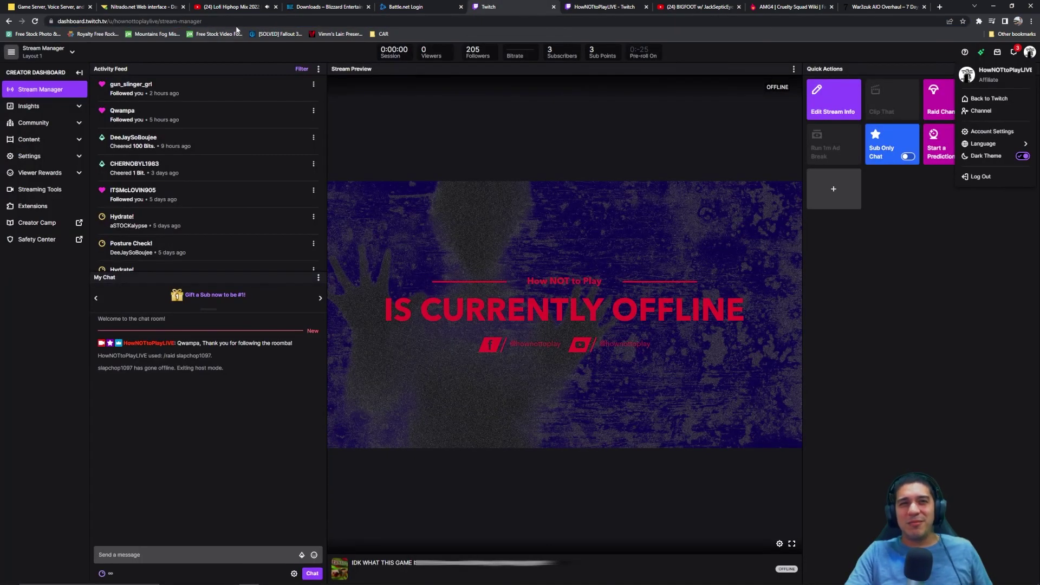
pyautogui.click(139, 7)
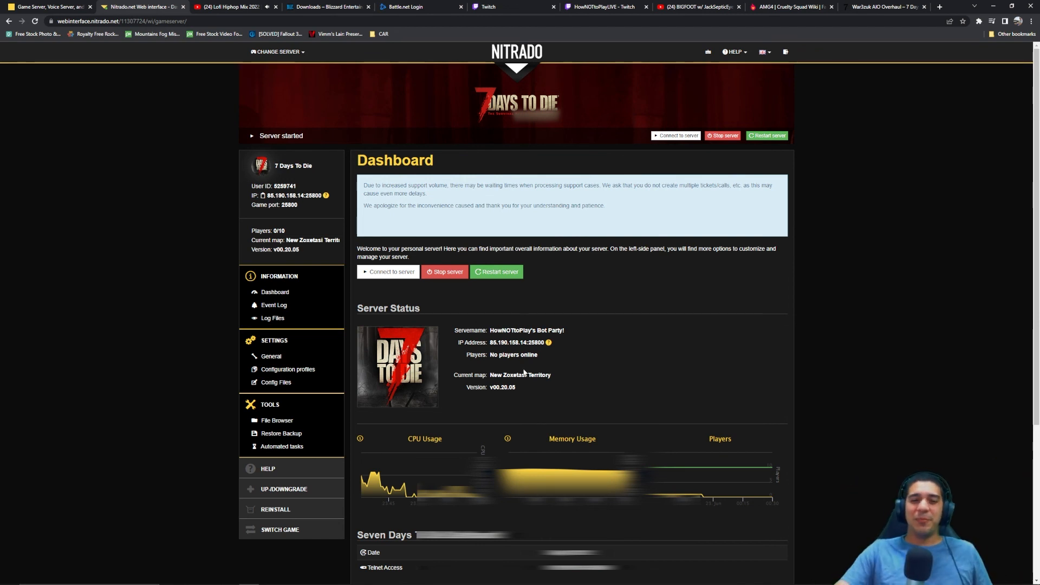
# Scroll the Nitrado dashboard down to the server status, ports and FTP credentials sections.
pyautogui.scroll(-3)
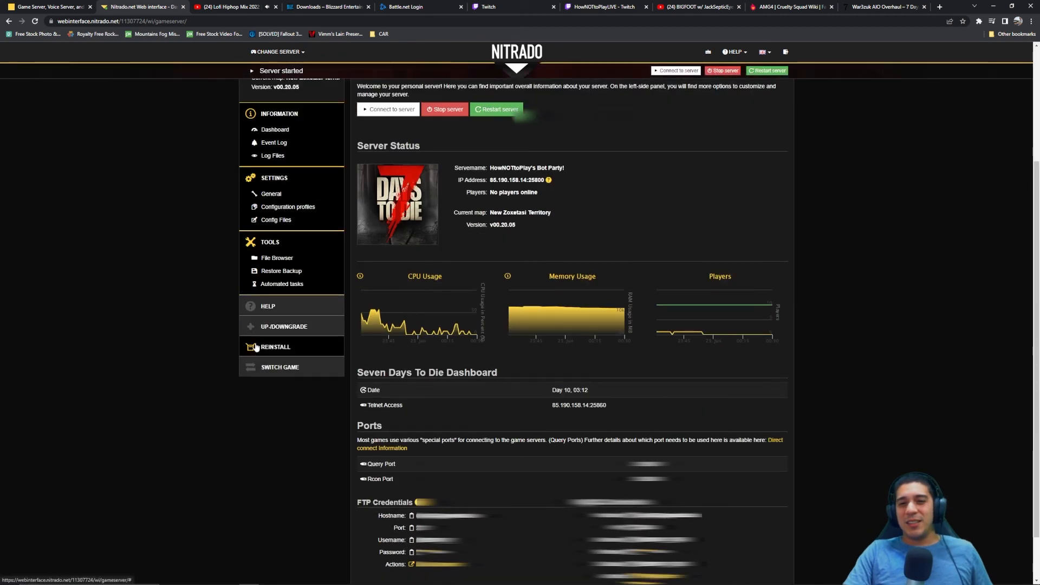
pyautogui.moveTo(197, 319)
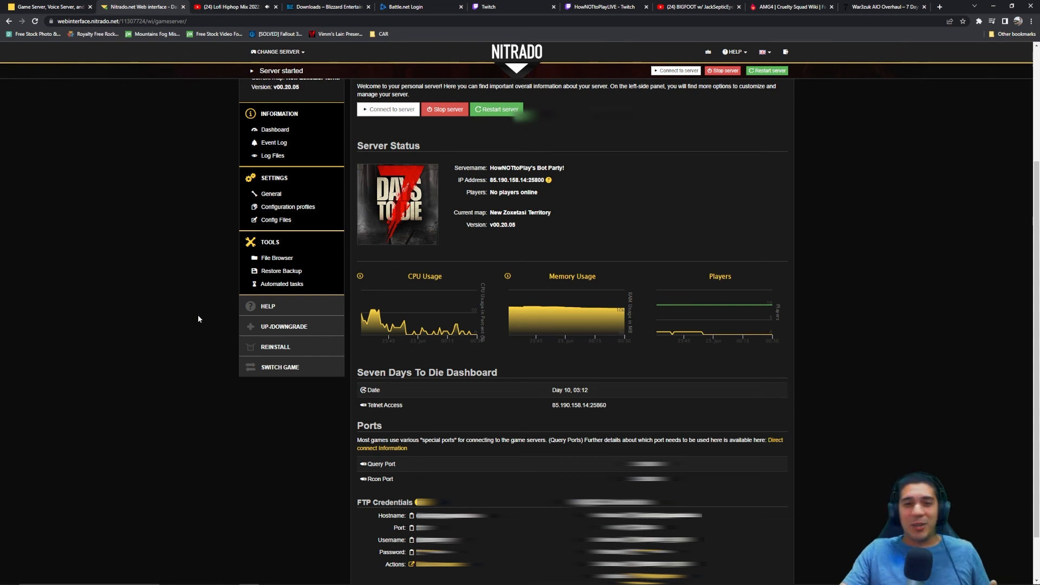
pyautogui.moveTo(193, 317)
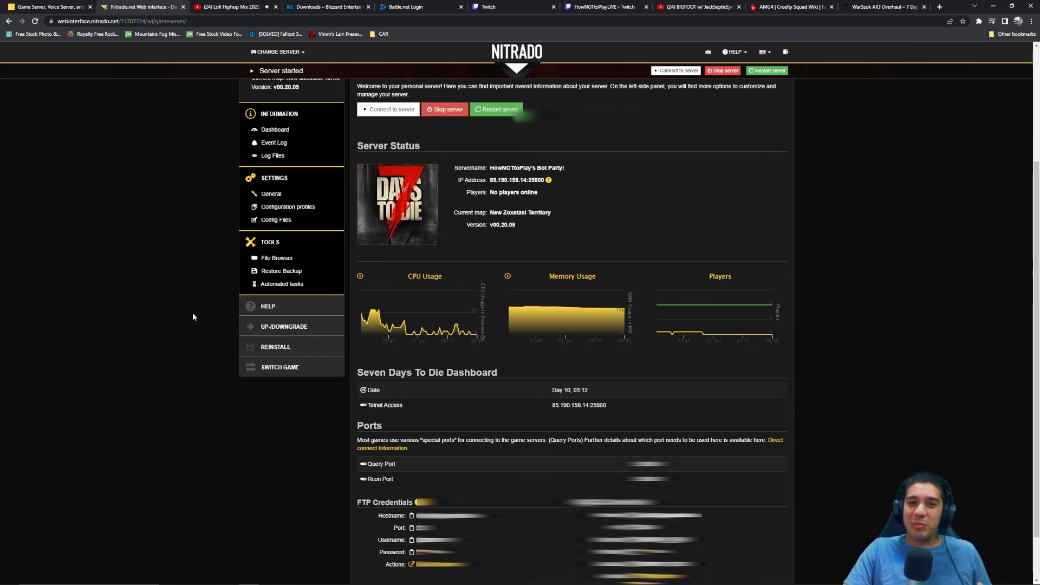